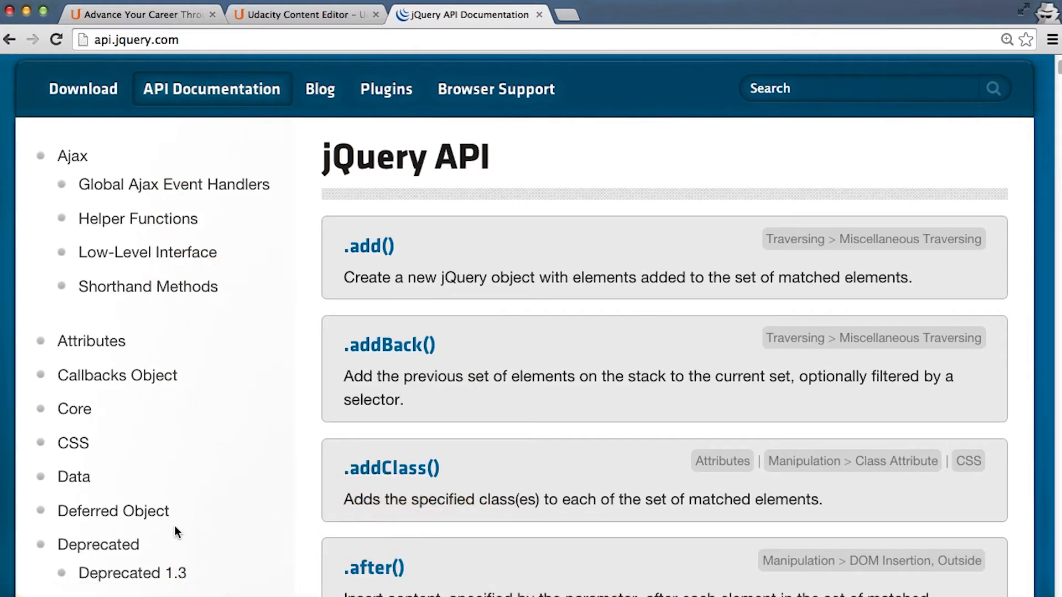
mouse_move(904, 170)
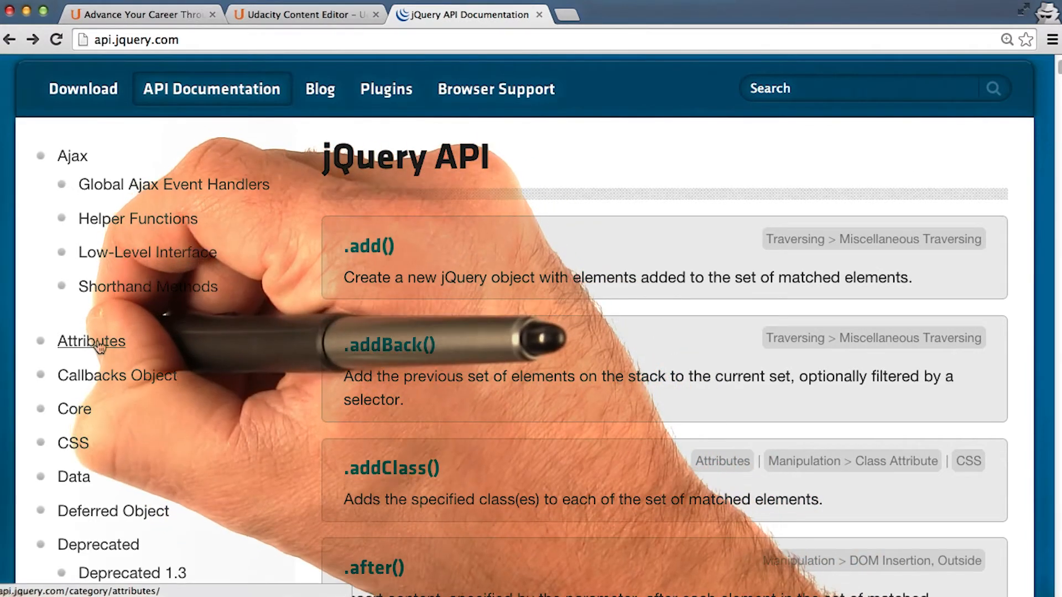
Show the Attributes category page listing the DOM attribute methods.
click(91, 341)
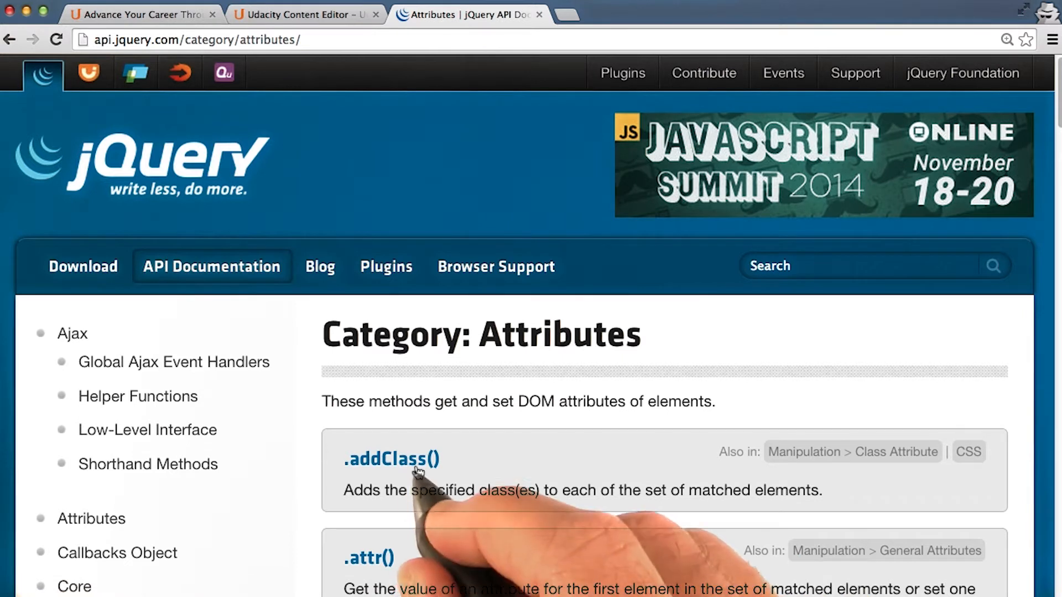
View the .addClass() reference with its className and function signatures.
click(392, 459)
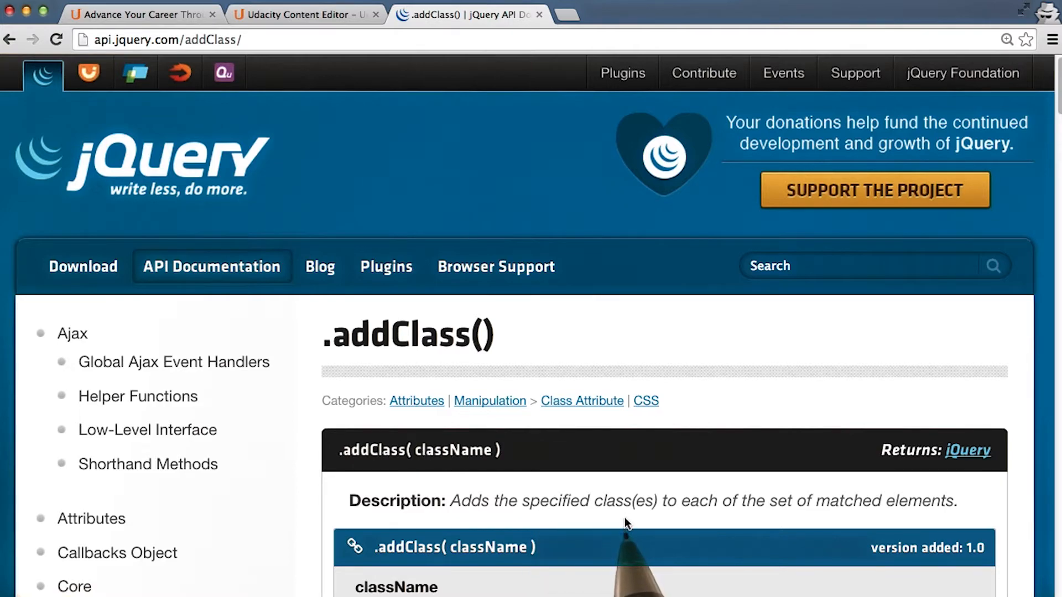
scroll(down, 3)
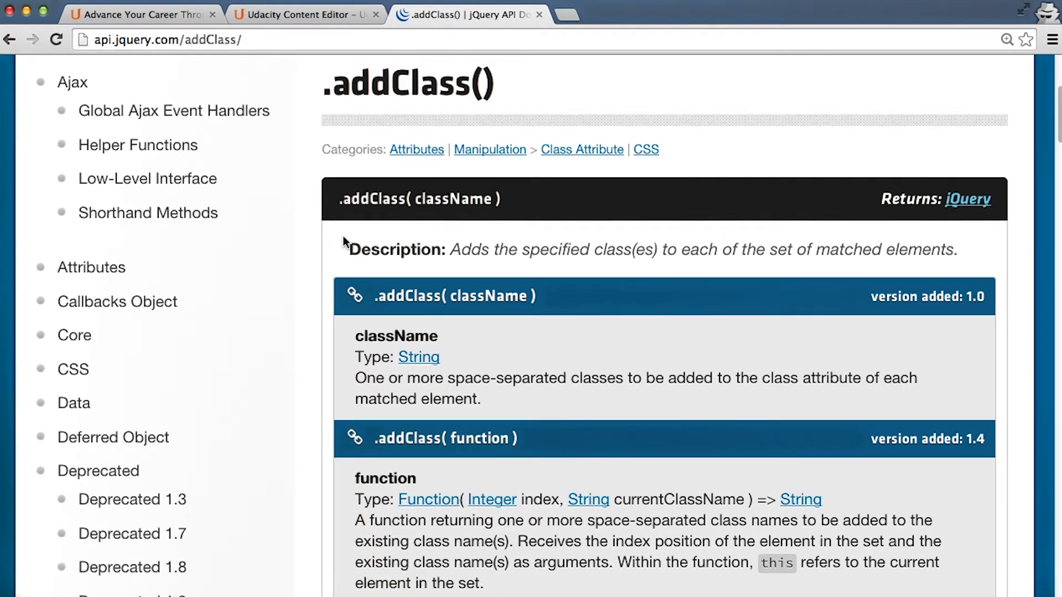
mouse_move(885, 274)
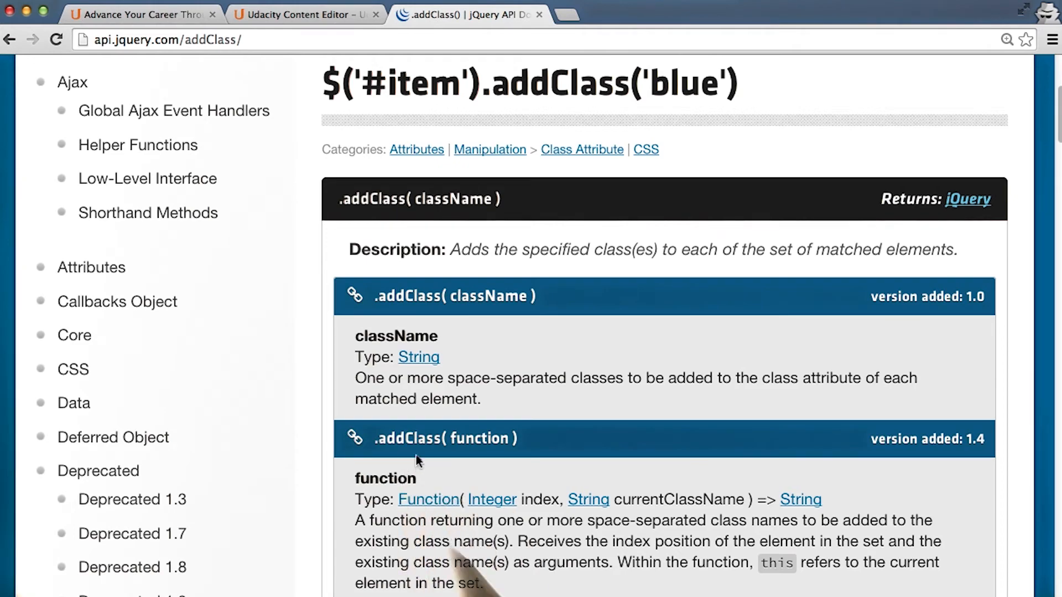
scroll(down, 3)
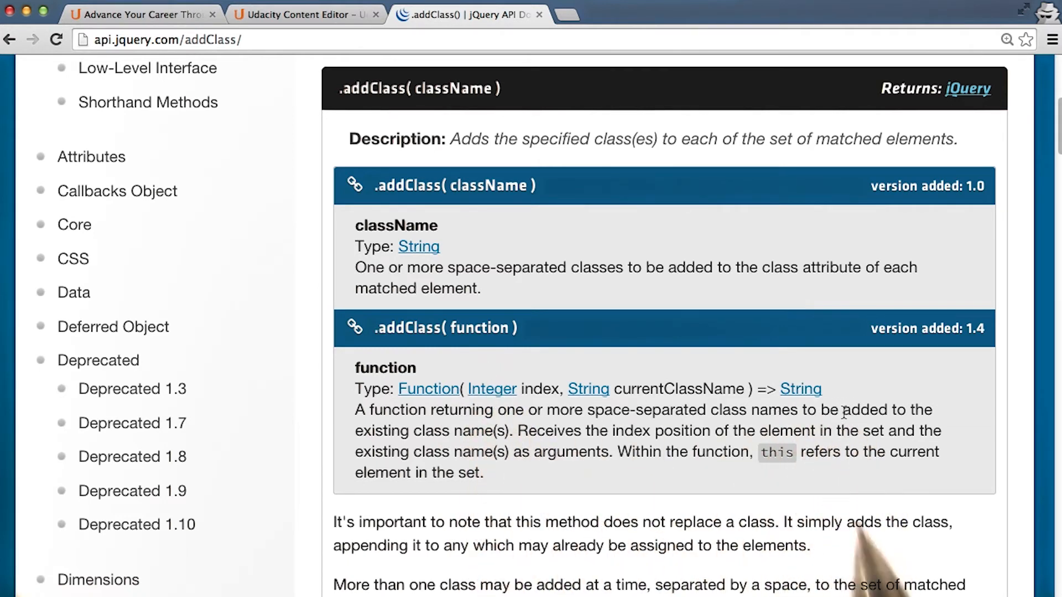
mouse_move(806, 406)
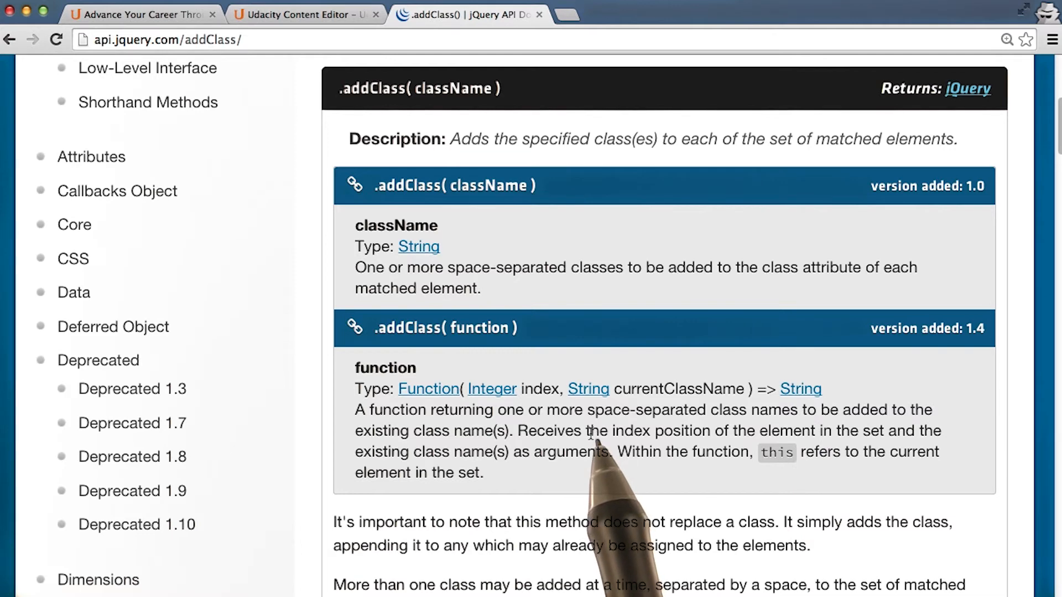
scroll(down, 3)
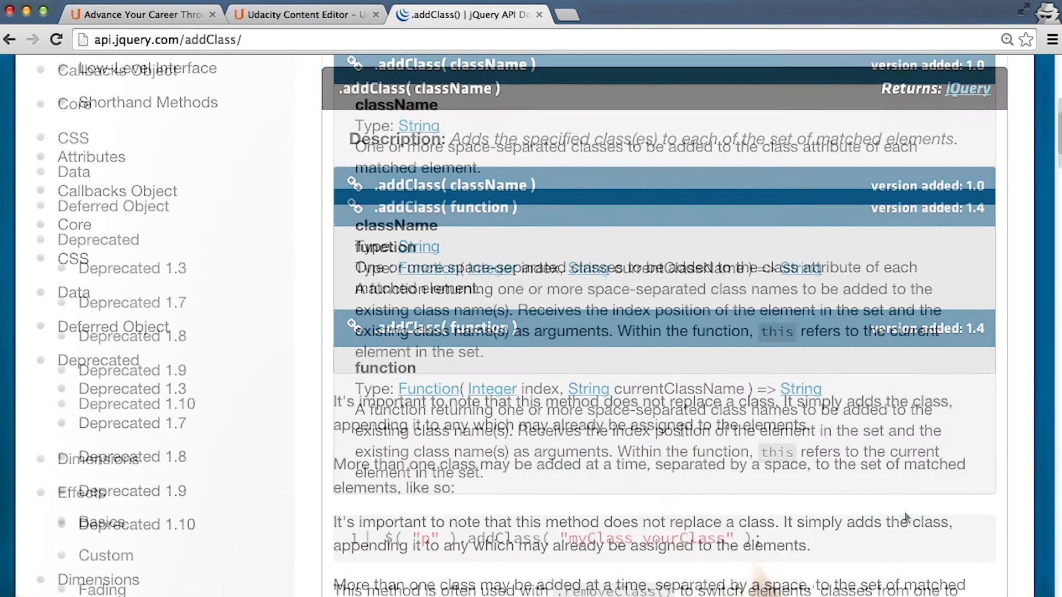
scroll(down, 3)
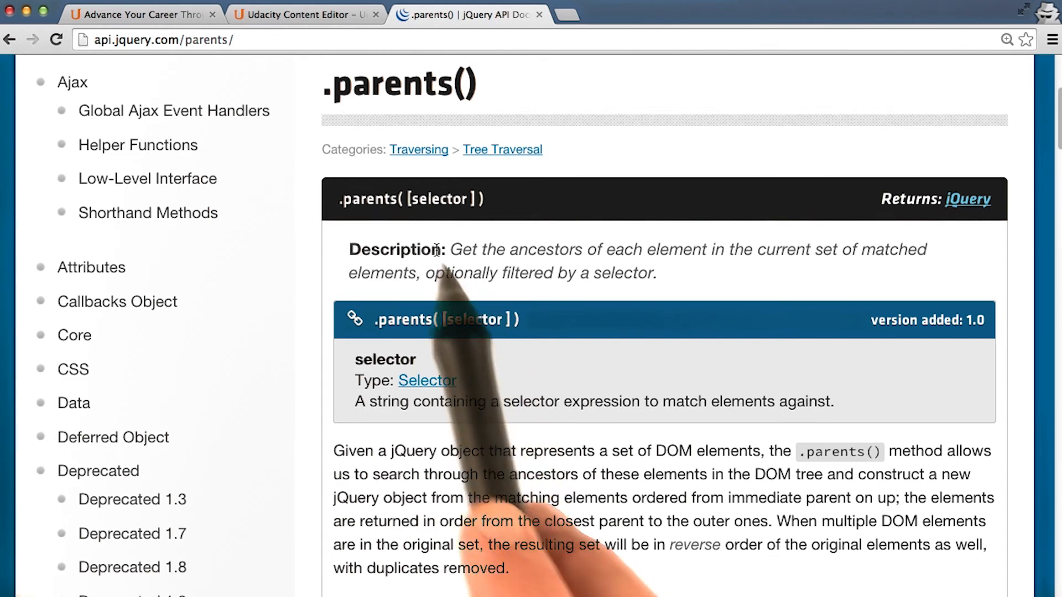
mouse_move(377, 232)
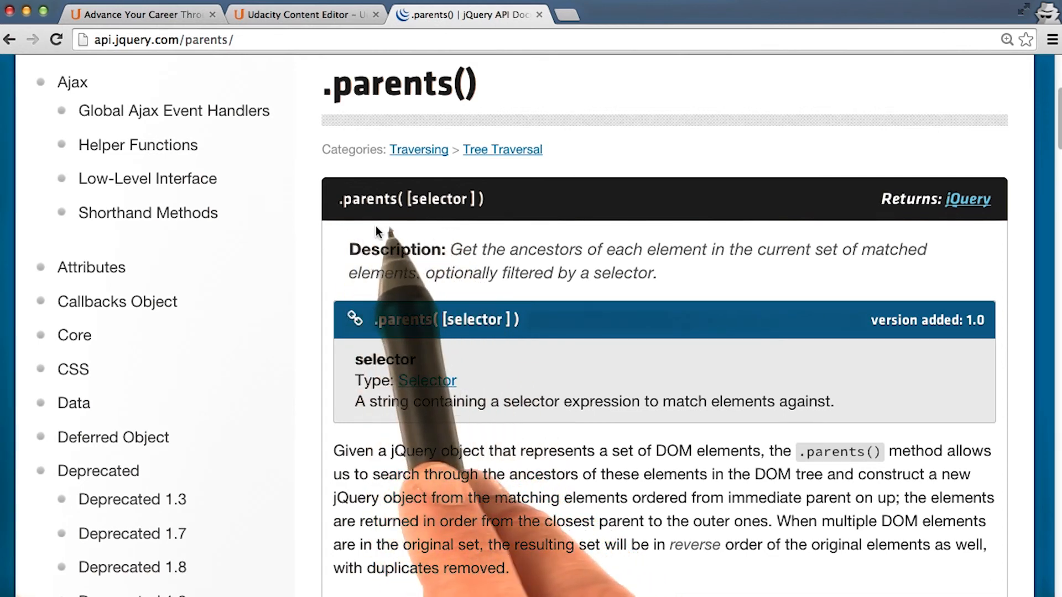